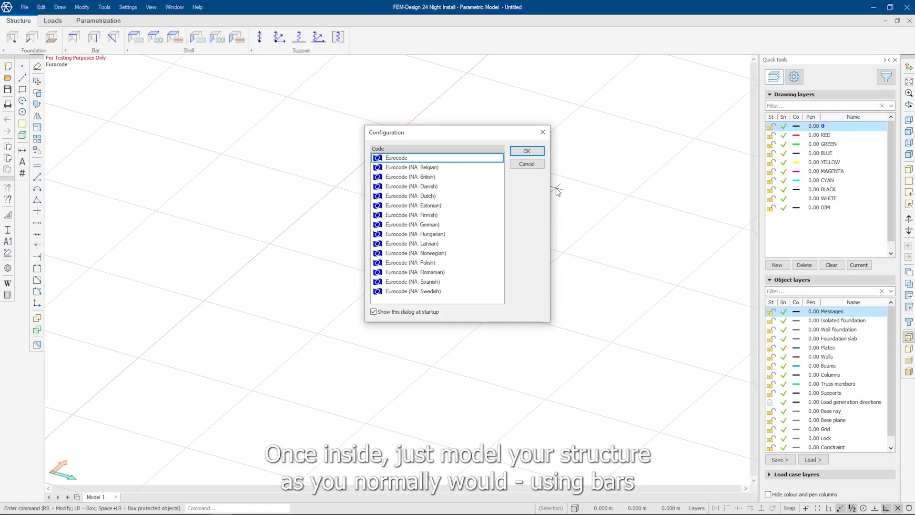
# - Confirm Eurocode, then place a column on the grid and a beam across the column tops
pyautogui.click(525, 151)
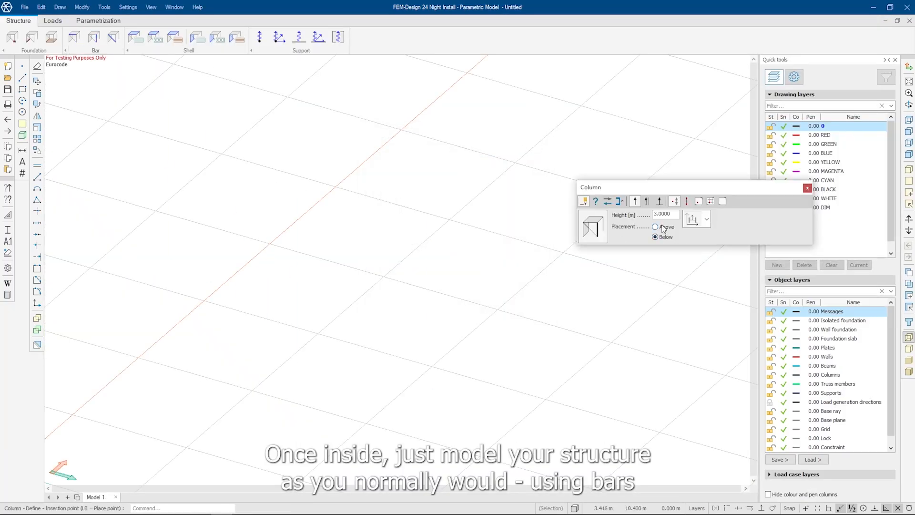
pyautogui.click(655, 227)
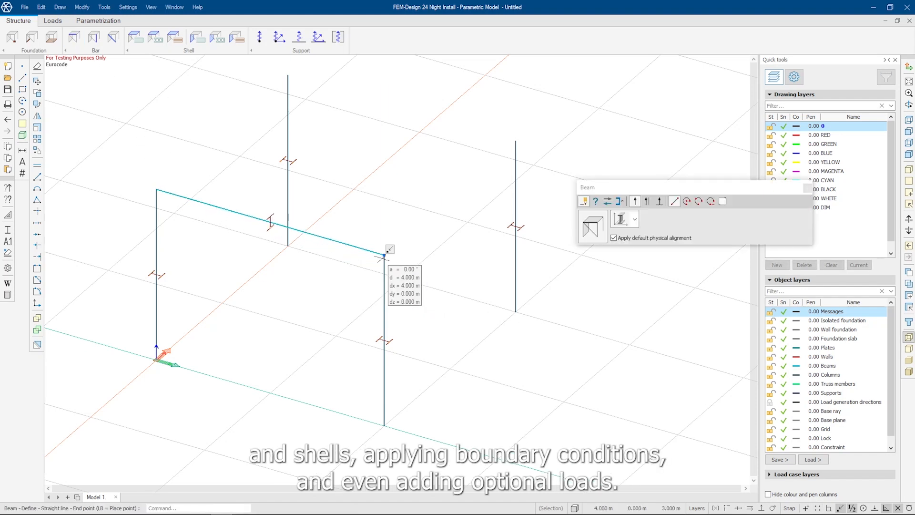
pyautogui.click(384, 256)
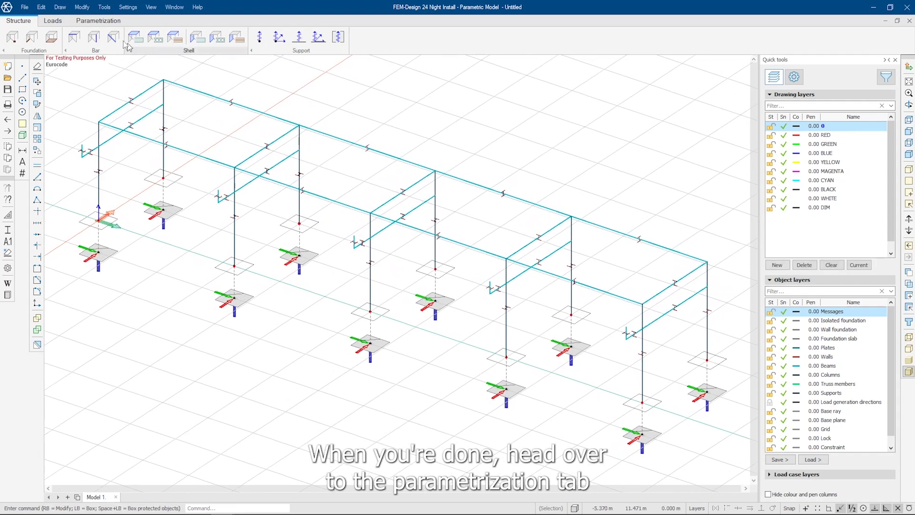
# - Run Automatic Parametrization on the whole frame and adjust a distance constraint
pyautogui.click(98, 20)
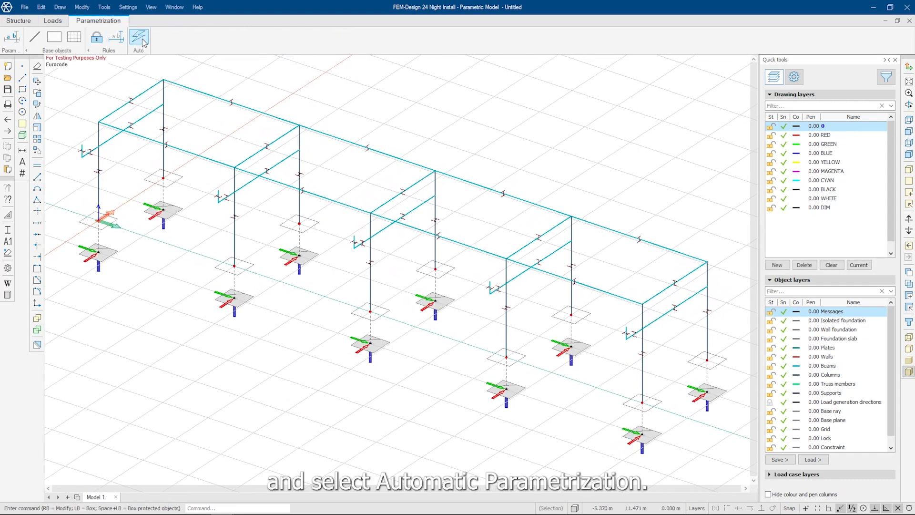
pyautogui.click(138, 36)
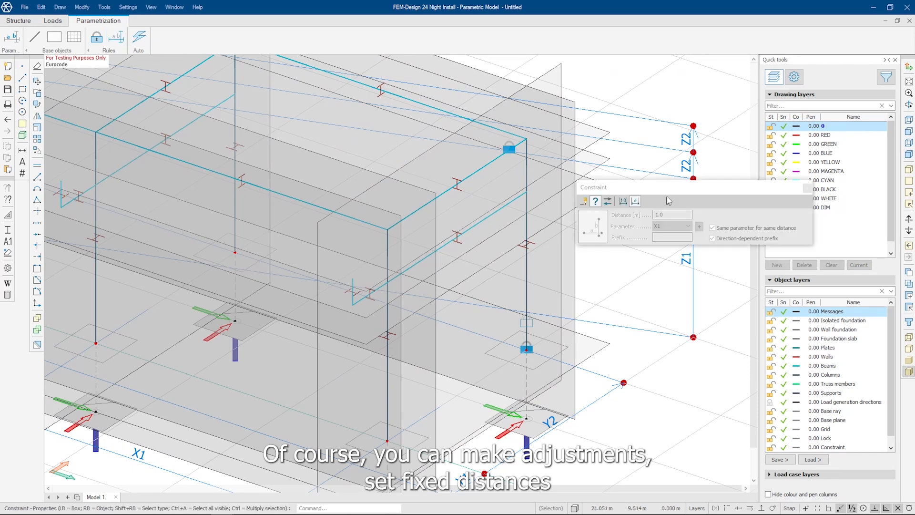
pyautogui.click(503, 206)
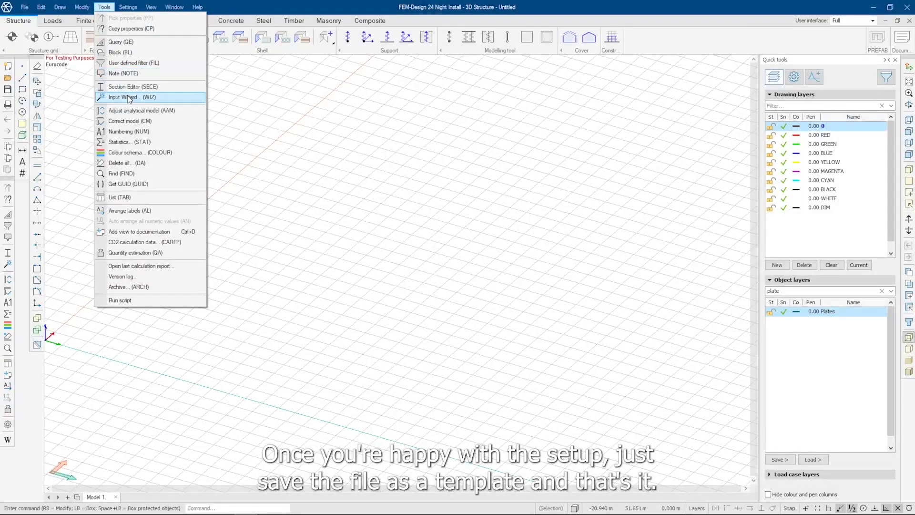
# - Insert the 'My Template test' frame via Input Wizard, dismissing the beta notice and editing its parameters
pyautogui.click(131, 98)
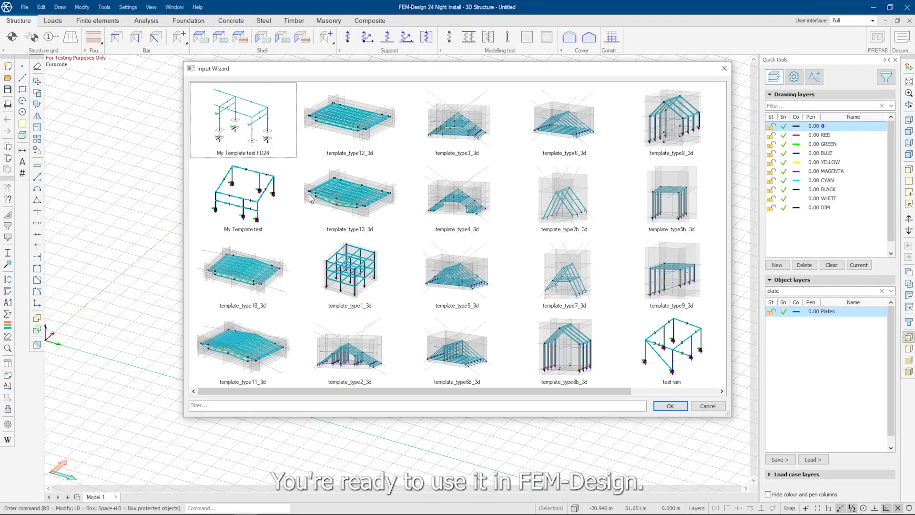
pyautogui.moveTo(608, 360)
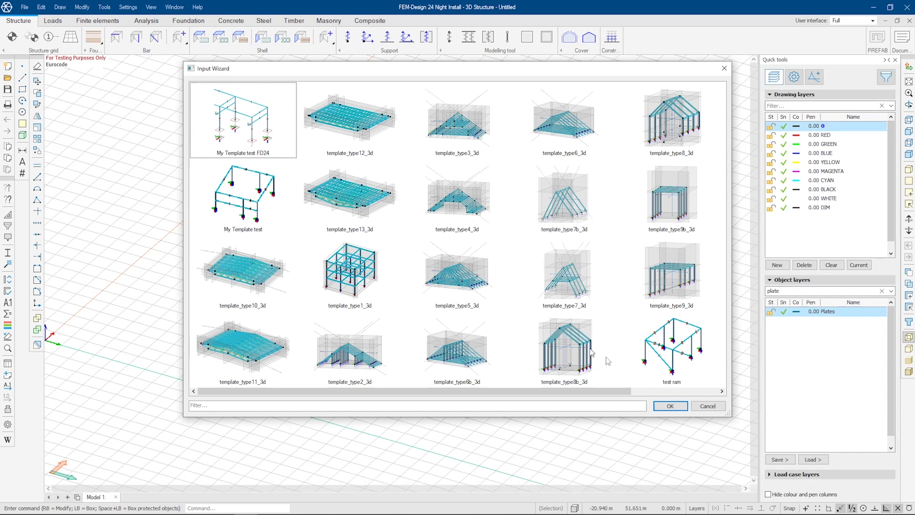
pyautogui.click(670, 406)
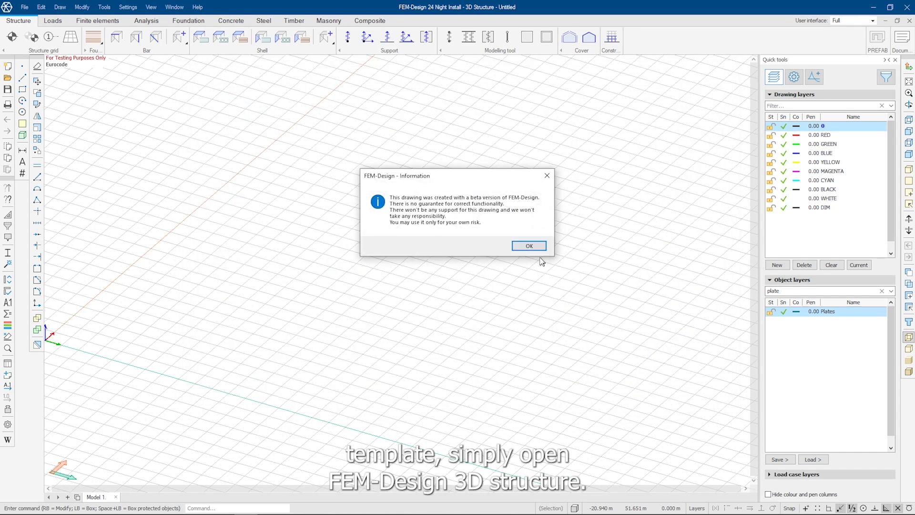
pyautogui.click(527, 245)
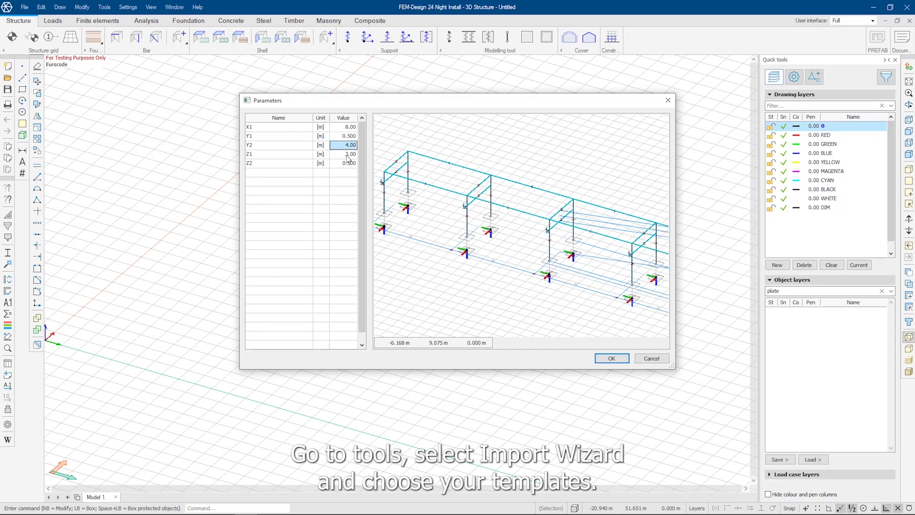
pyautogui.click(612, 358)
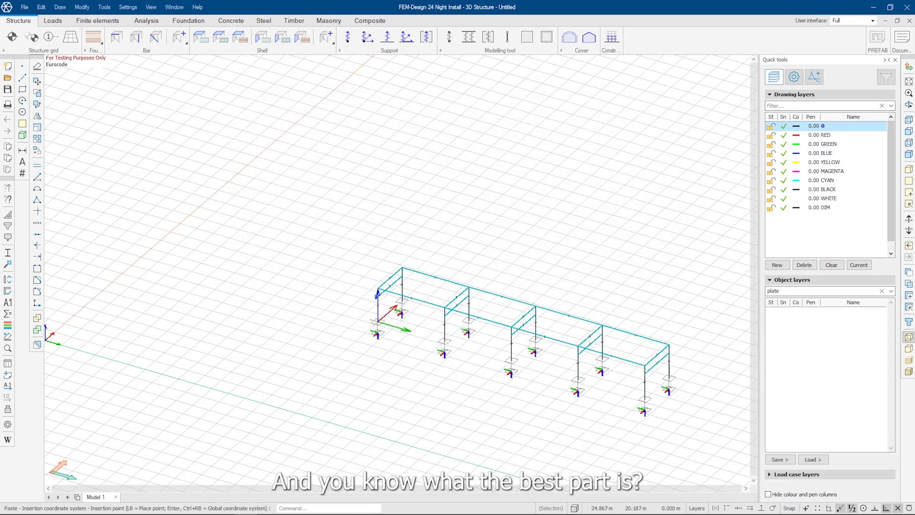